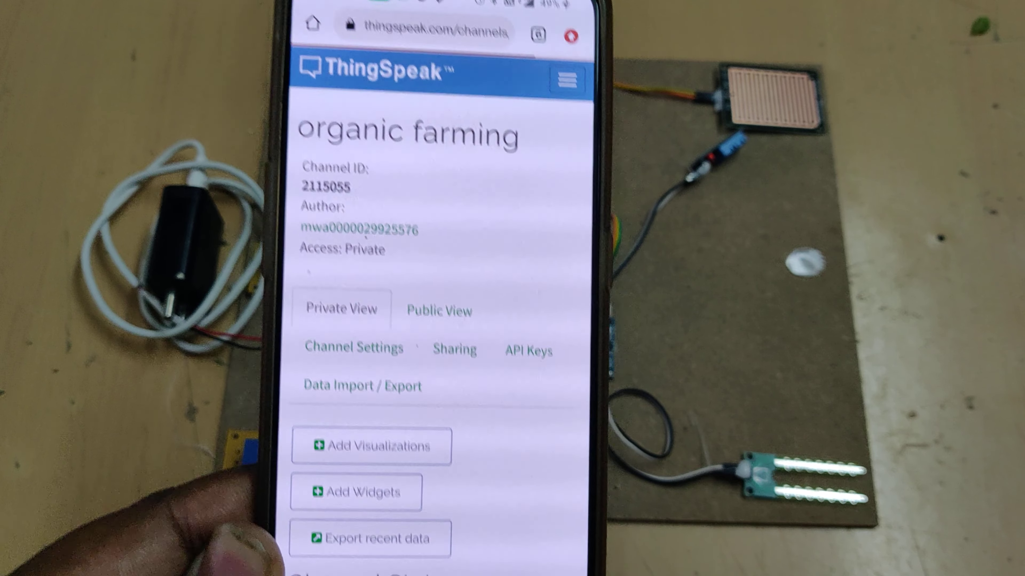
Scroll through the Private View to review the humidity and temperature charts with 7 entries.
scroll(down, 3)
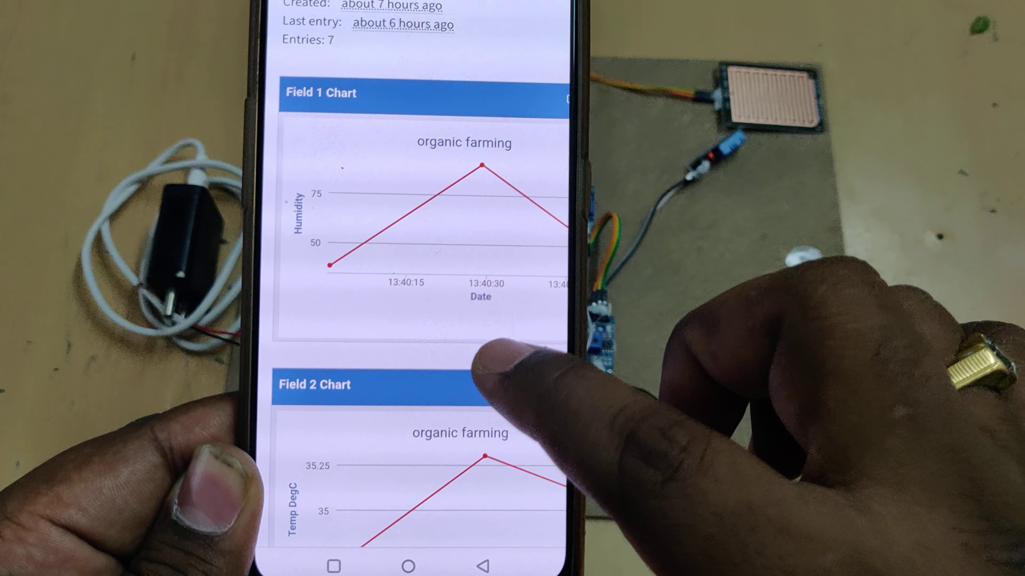
scroll(down, 3)
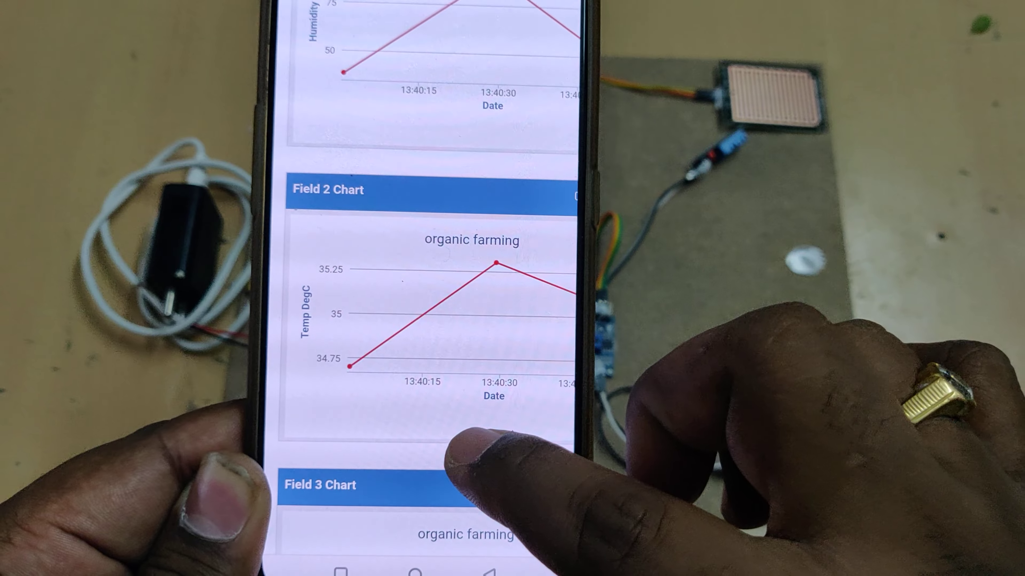
scroll(down, 3)
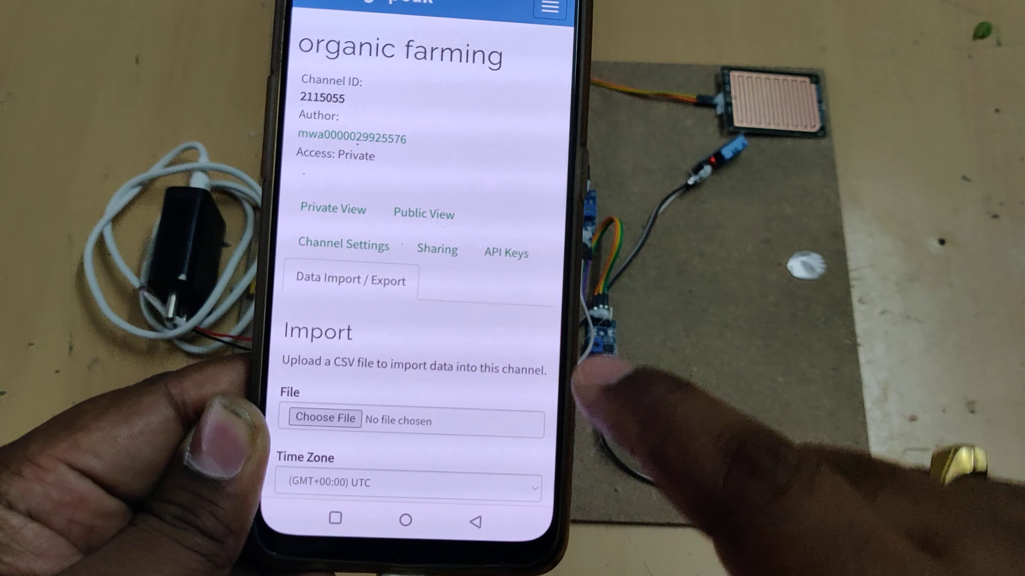
Download all of the channel's feeds as feeds.csv from the Export section.
scroll(down, 3)
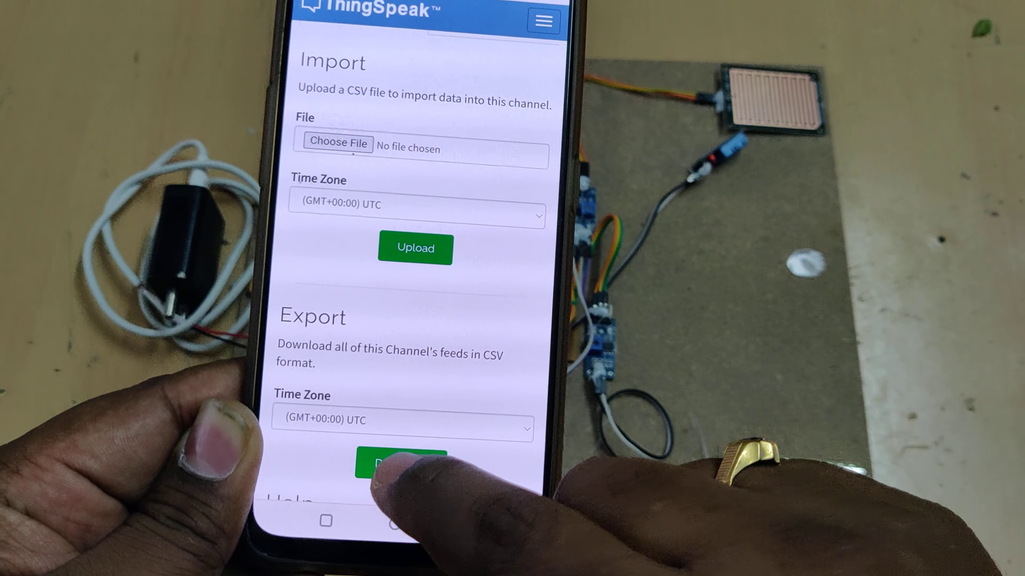
click(400, 461)
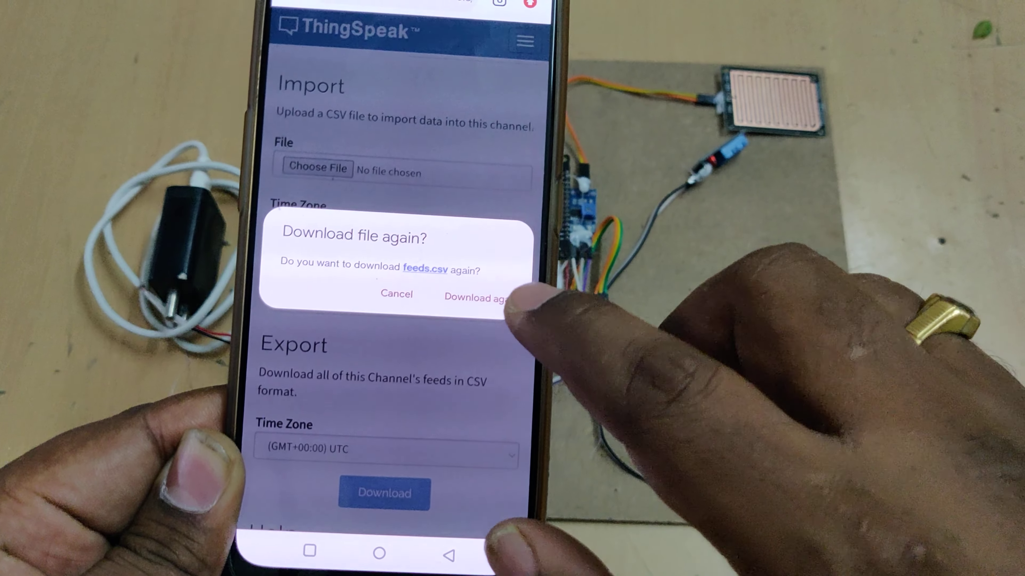
click(475, 298)
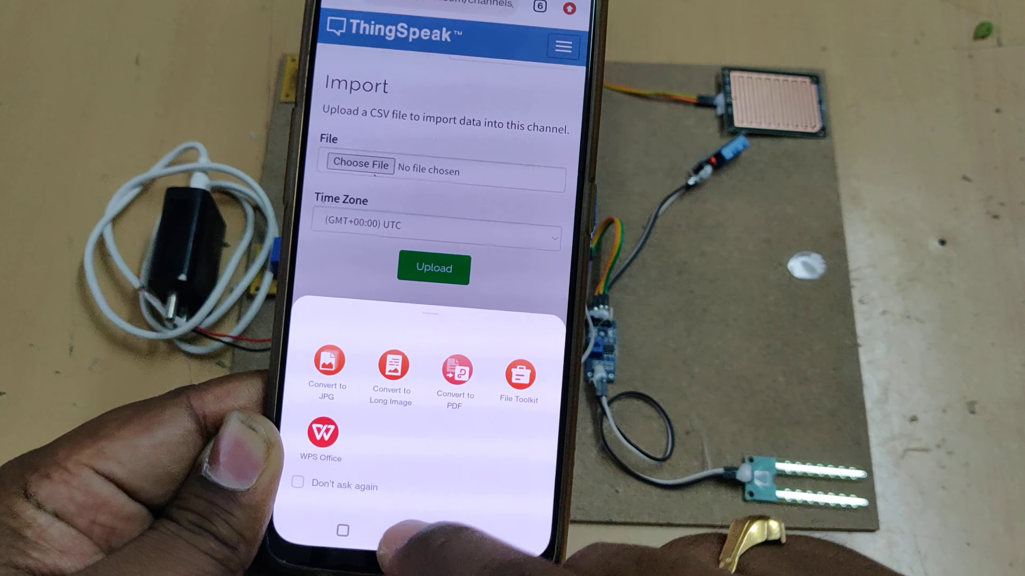
click(321, 435)
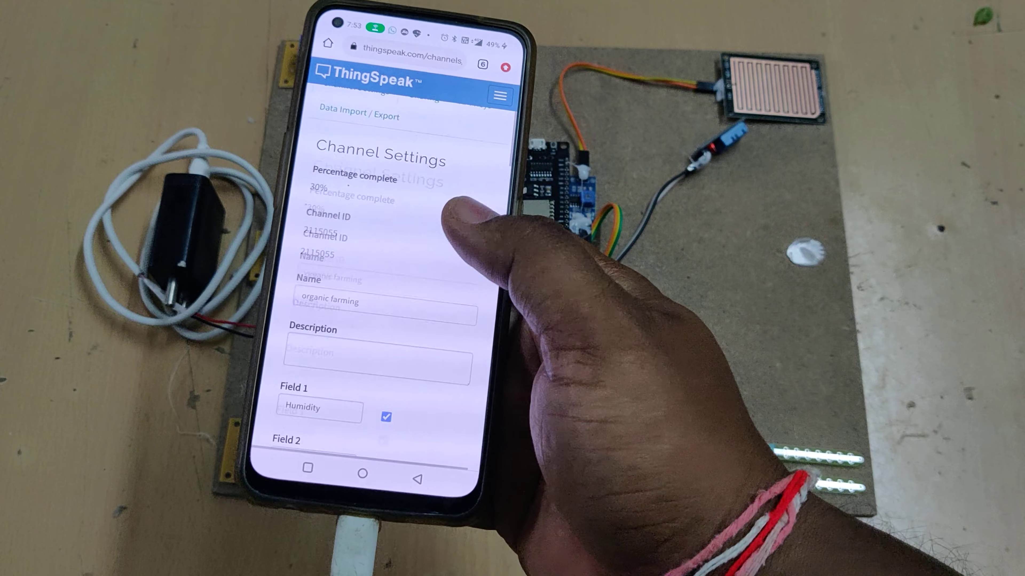
Scroll through Channel Settings toward Clear Channel and the emptied stats.
scroll(down, 3)
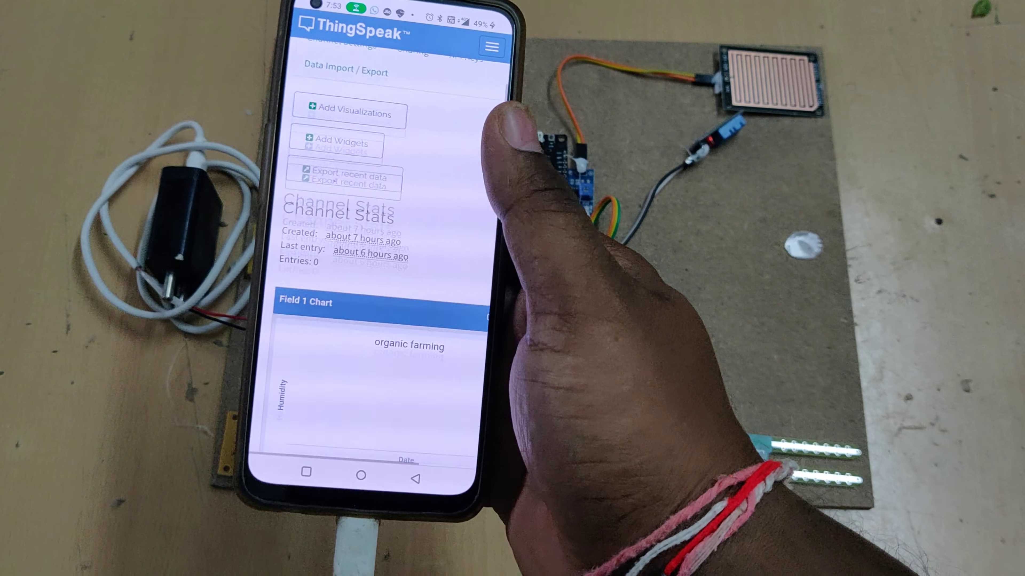
scroll(down, 3)
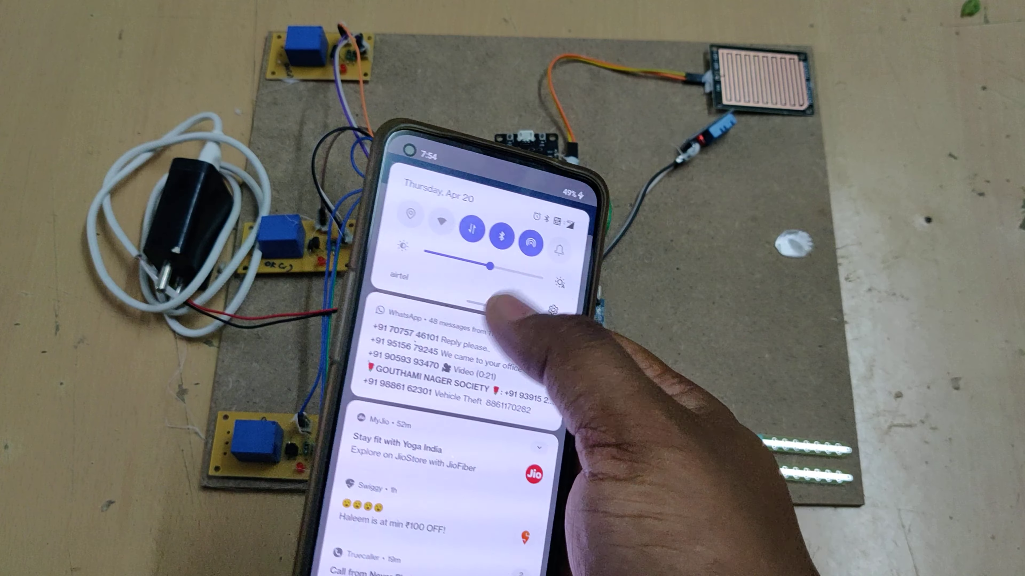